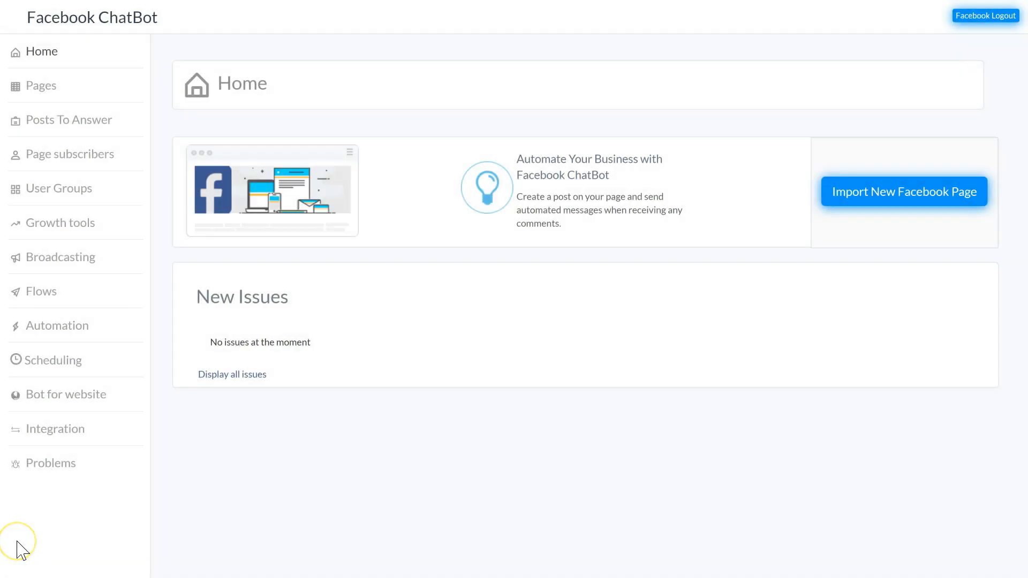
pyautogui.moveTo(20, 549)
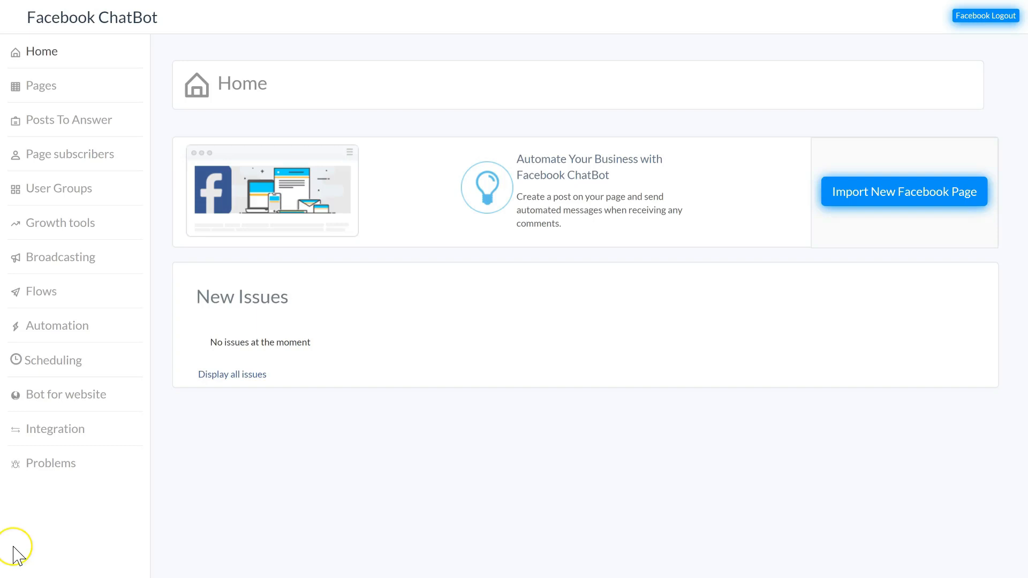
pyautogui.moveTo(19, 555)
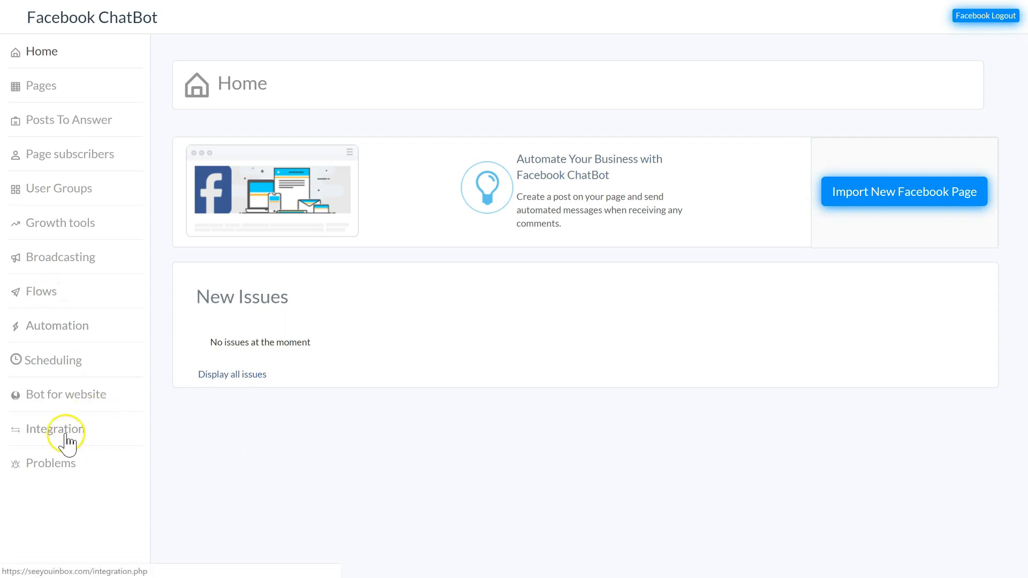
# Begin a new integration in the Integration section and name it Testweb
pyautogui.click(55, 428)
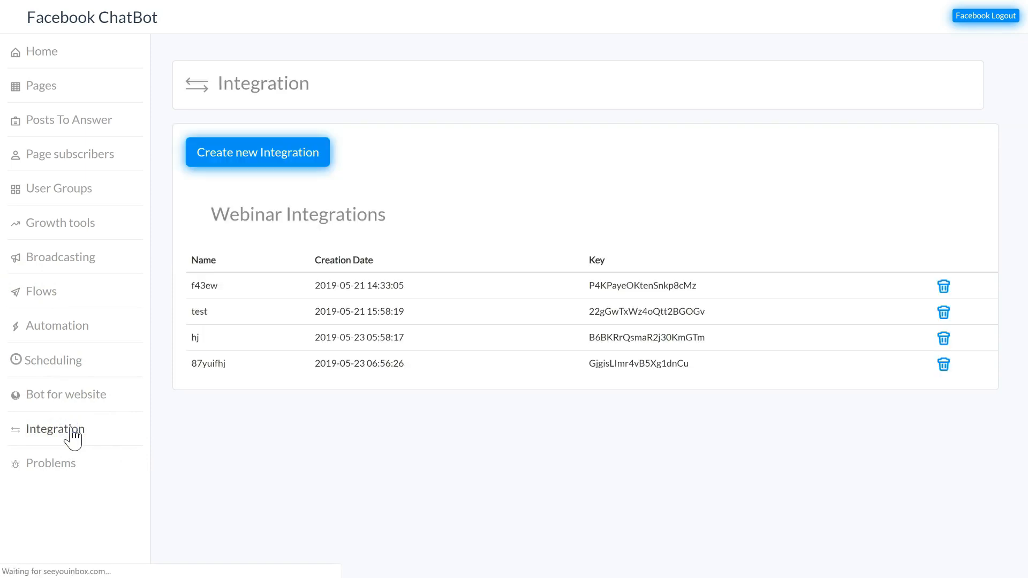
pyautogui.click(258, 152)
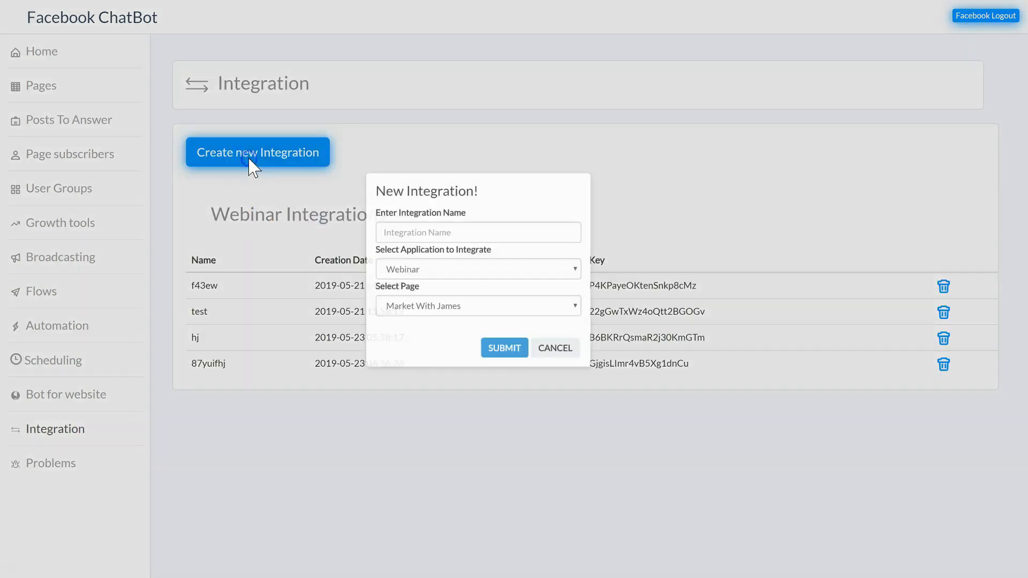
pyautogui.click(504, 347)
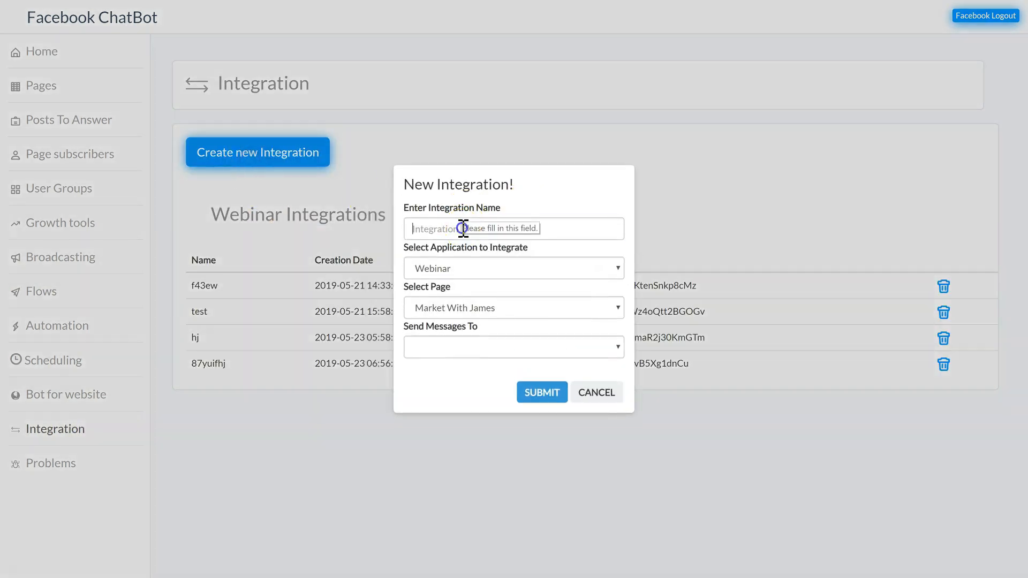
pyautogui.write('Testwe')
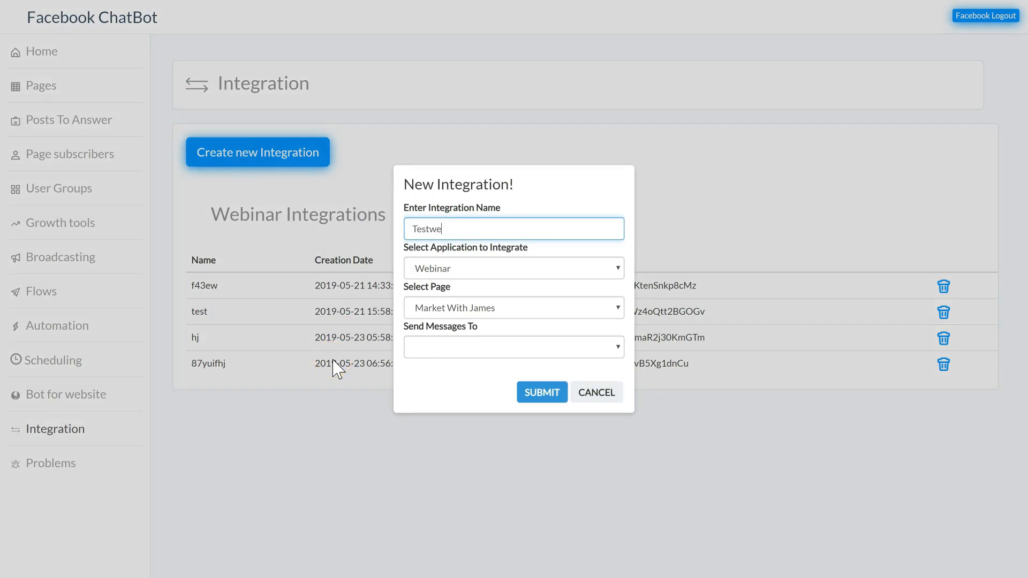
# Choose the Webinar application and The Builderall Nomad page, then submit the integration
pyautogui.click(513, 268)
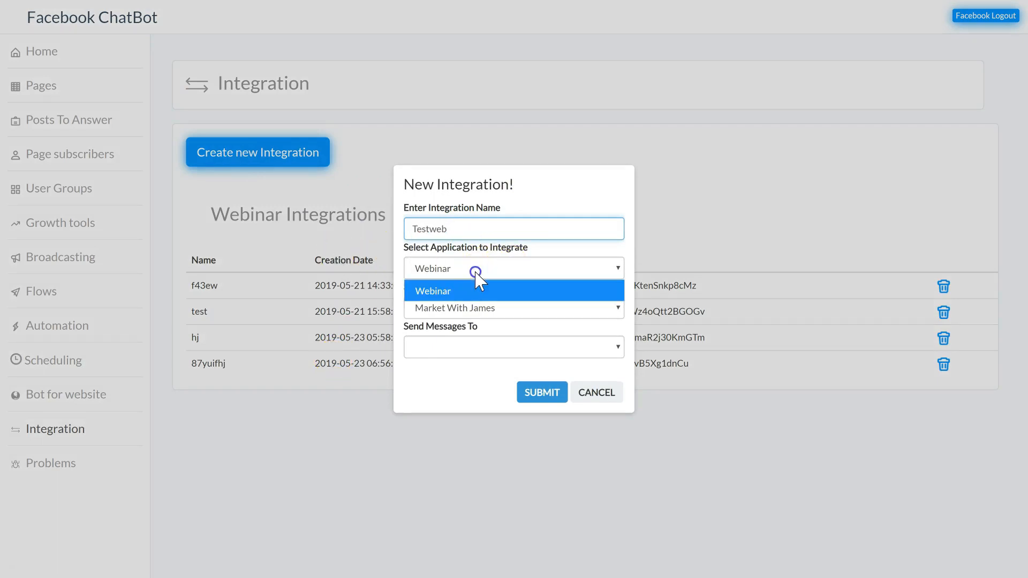
pyautogui.click(513, 307)
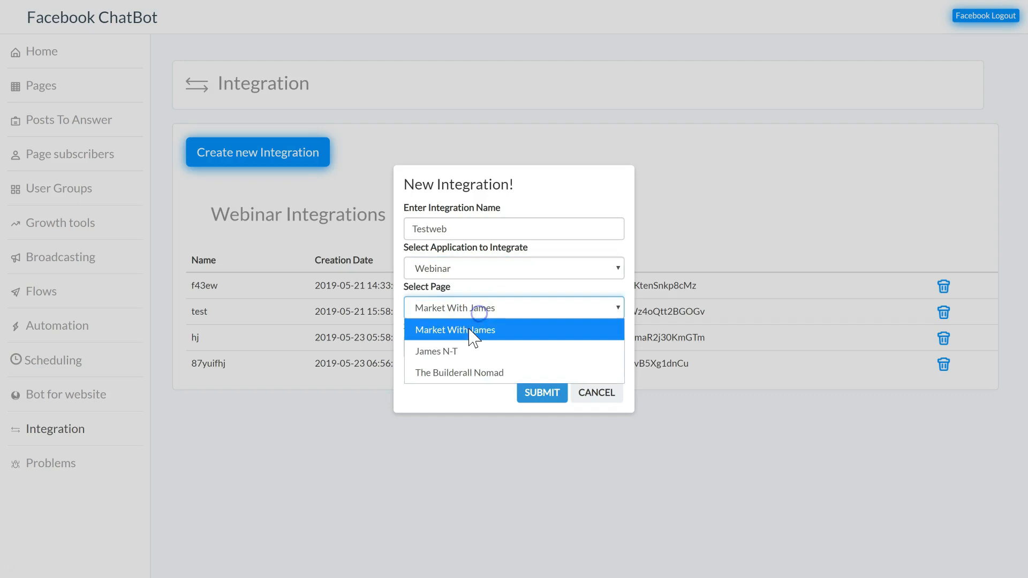
pyautogui.click(459, 373)
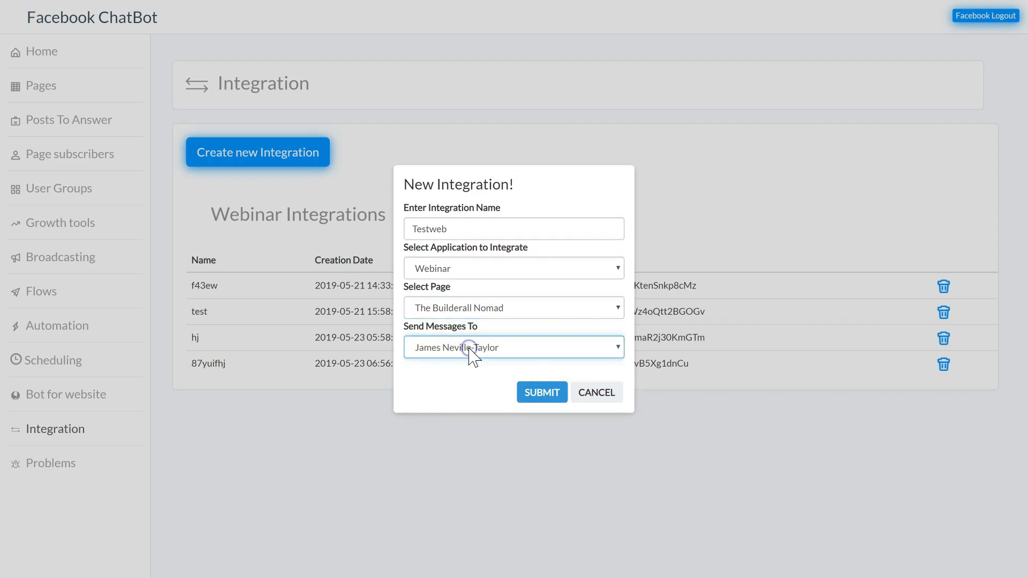
pyautogui.click(542, 392)
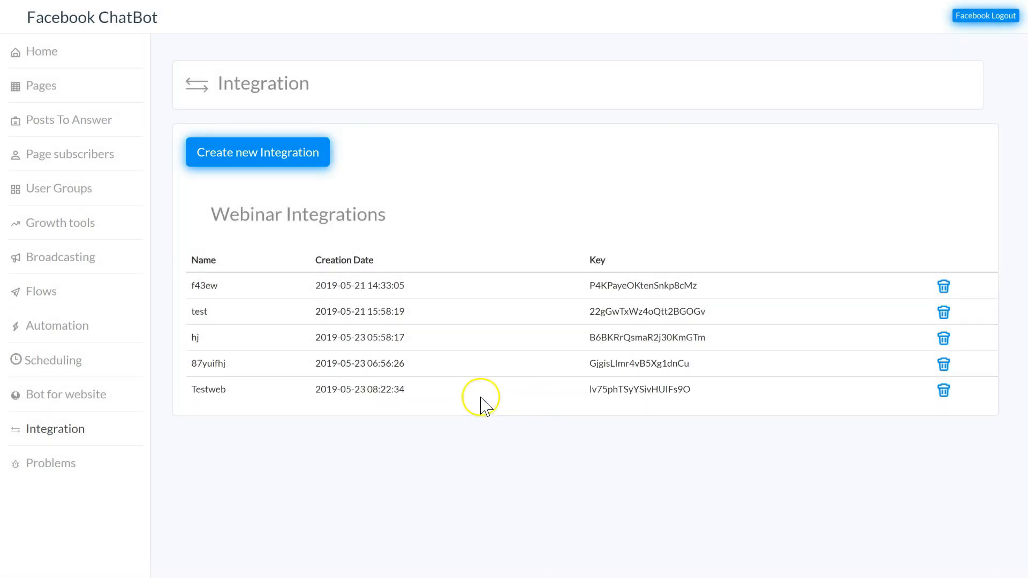
pyautogui.moveTo(606, 390)
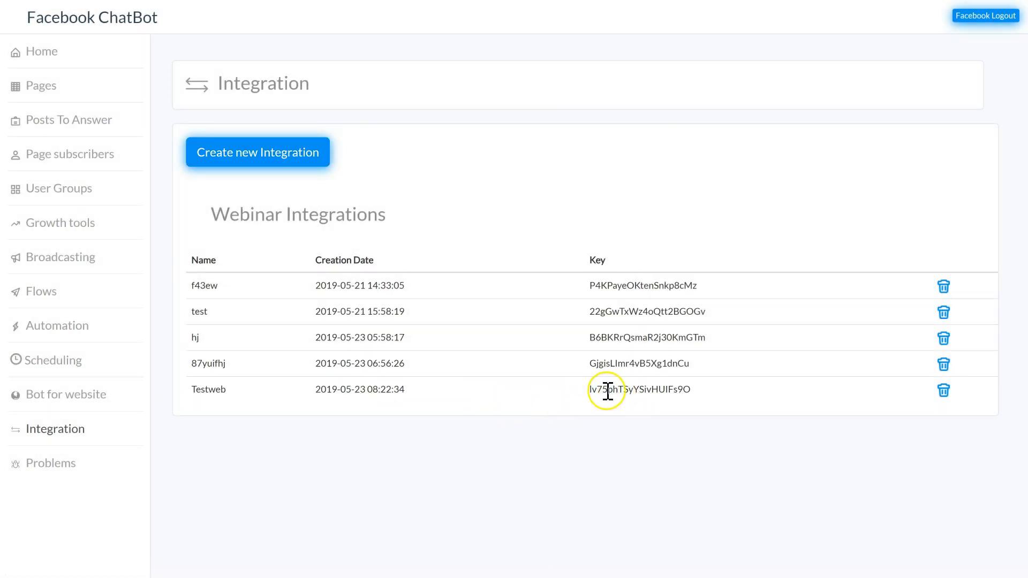
# Select and copy the generated Testweb integration key from the Webinar Integrations table
pyautogui.doubleClick(640, 389)
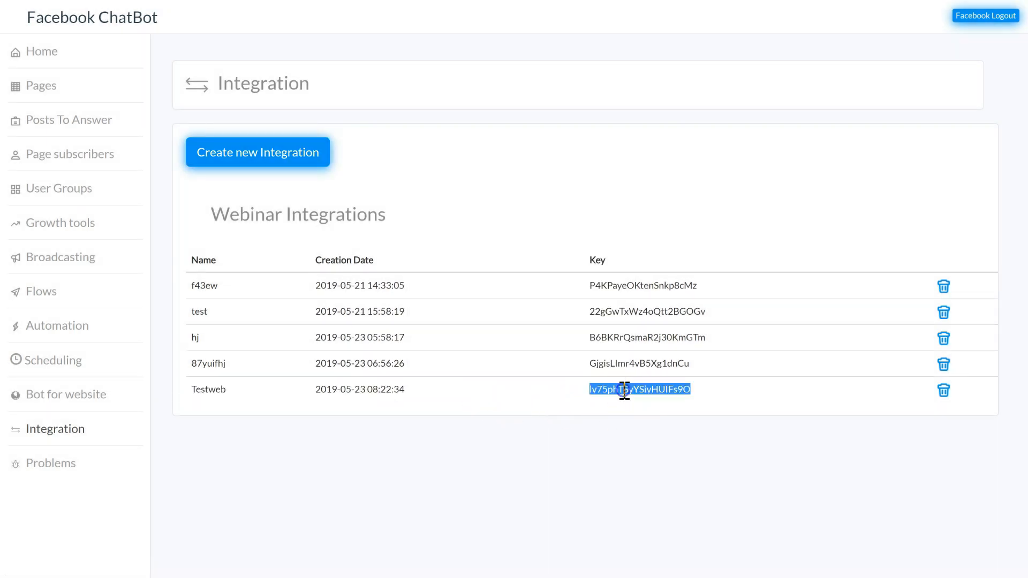
pyautogui.moveTo(569, 213)
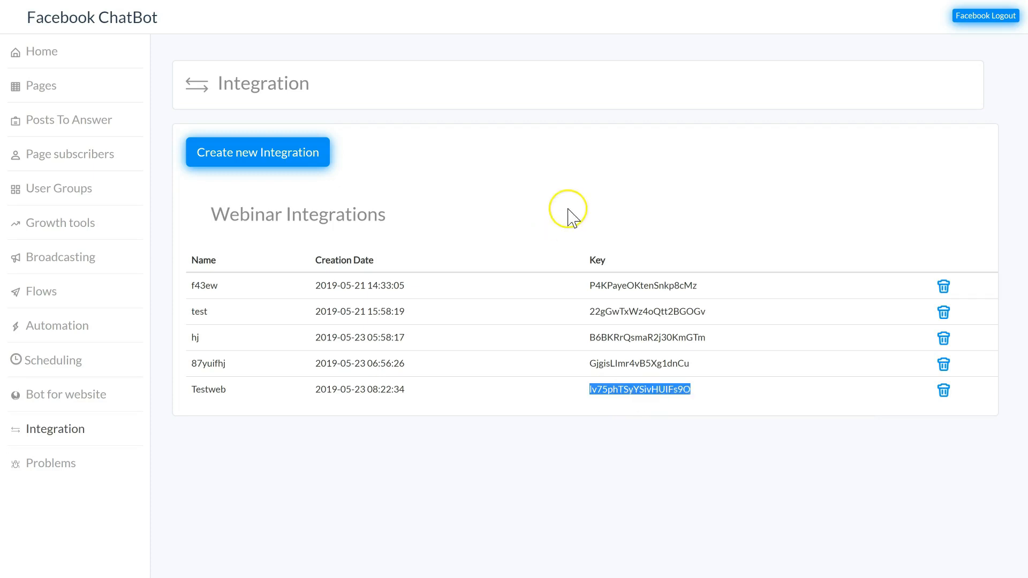
pyautogui.moveTo(764, 104)
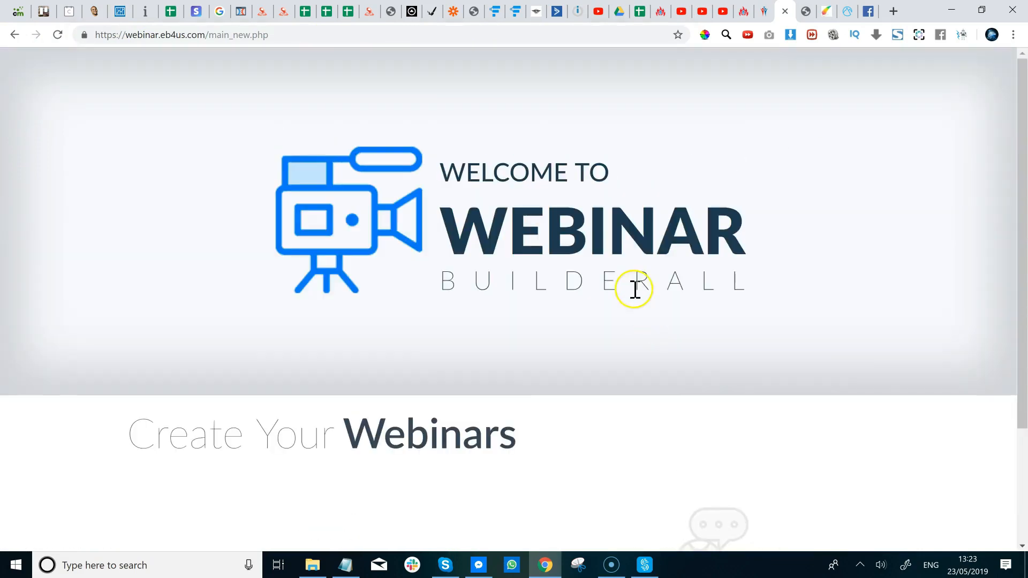
# Edit the Everest webinar and show its Chat settings
pyautogui.scroll(-3)
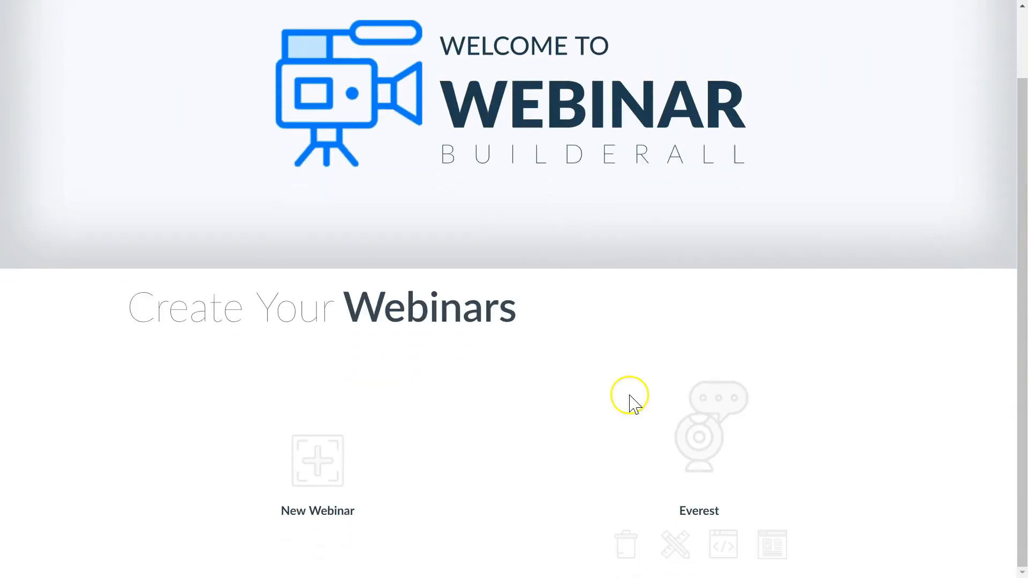
pyautogui.click(674, 544)
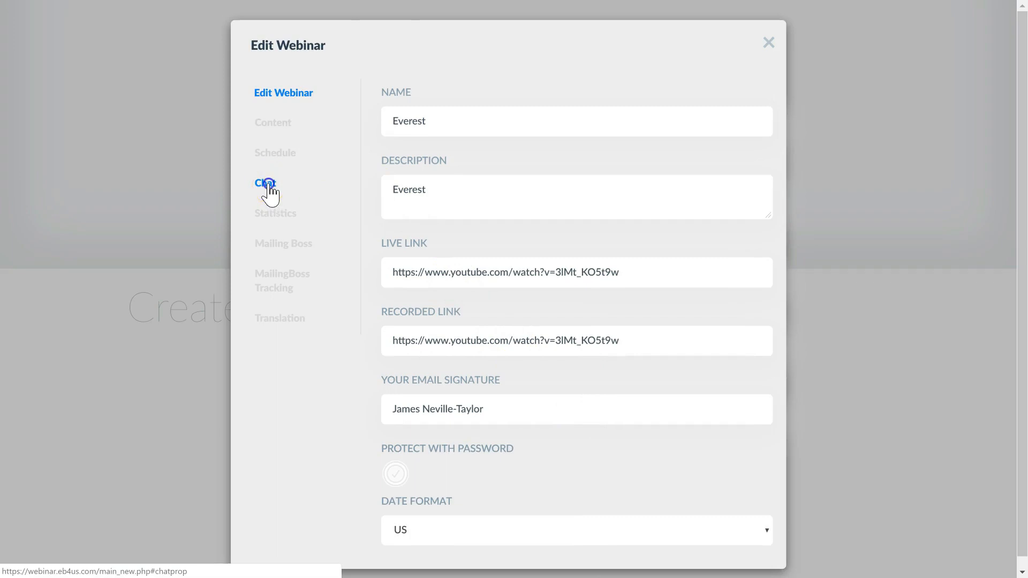
pyautogui.click(265, 183)
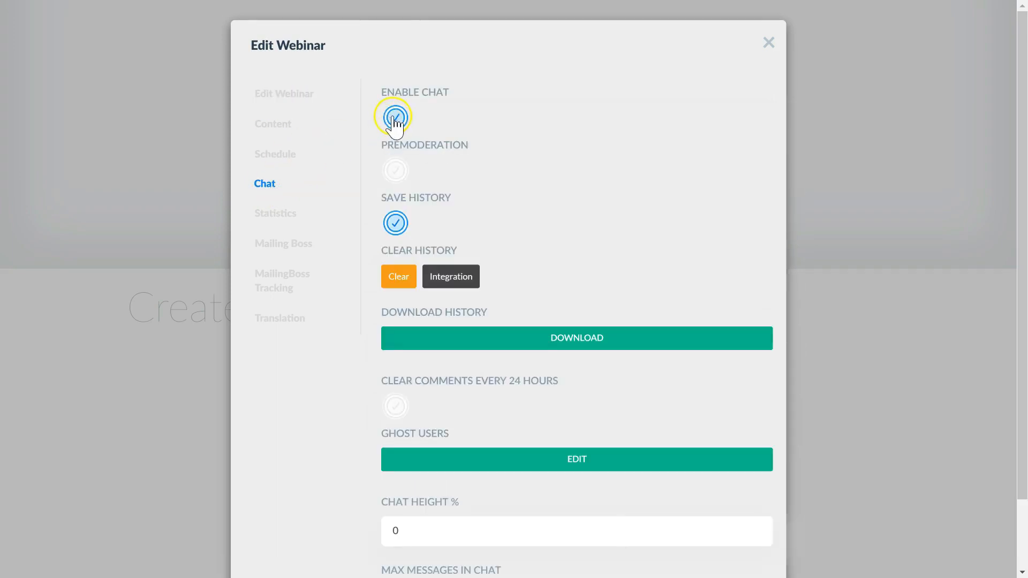
pyautogui.click(395, 118)
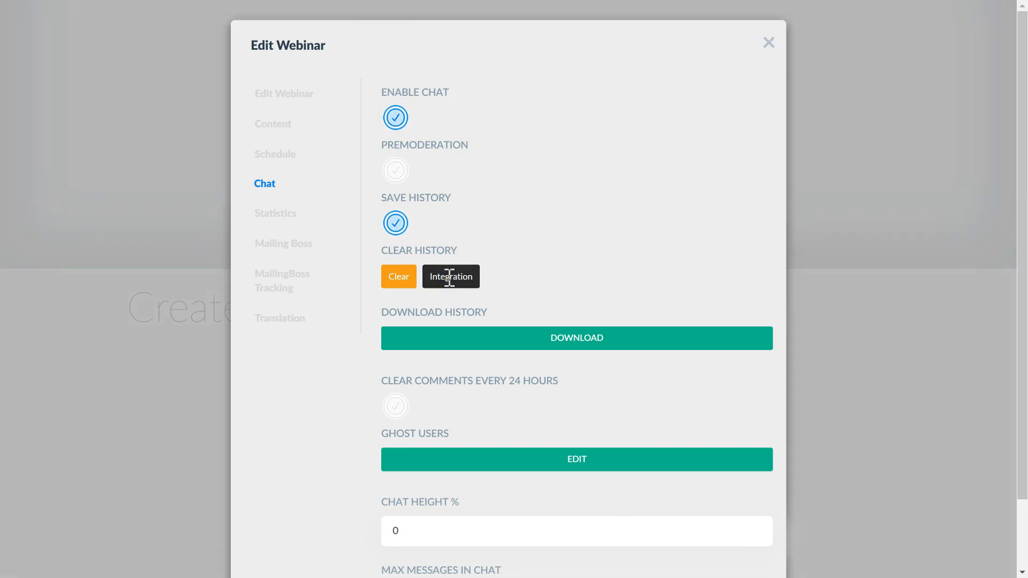
# Set the chat integration to send to Facebook with the pasted Testweb key and save it
pyautogui.click(451, 276)
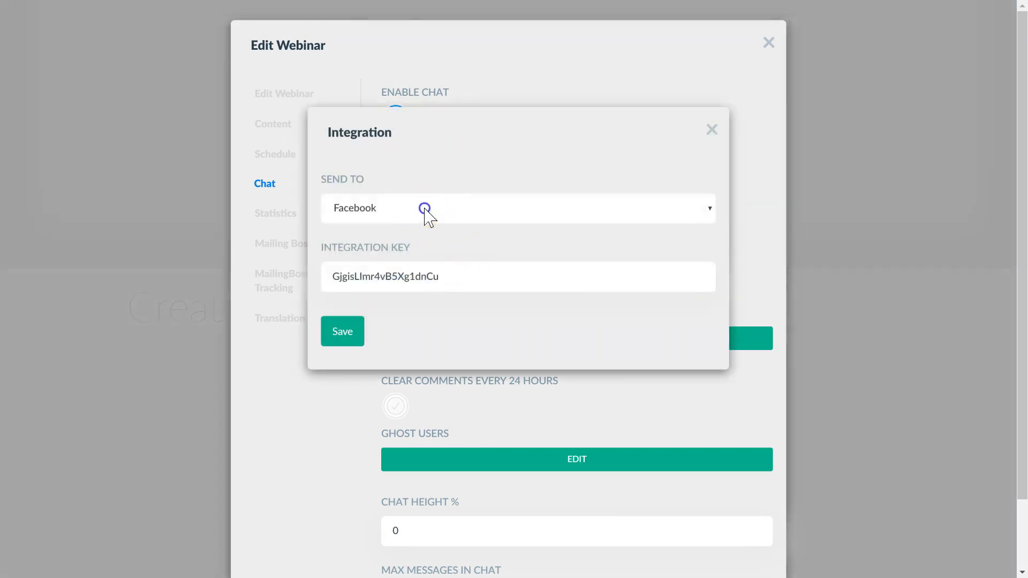
pyautogui.click(519, 207)
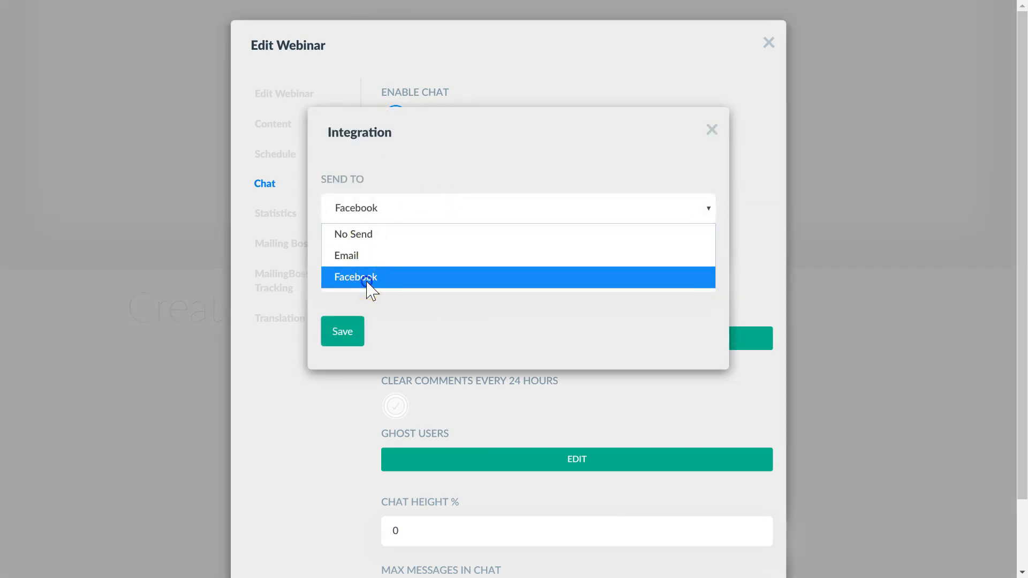
pyautogui.click(356, 277)
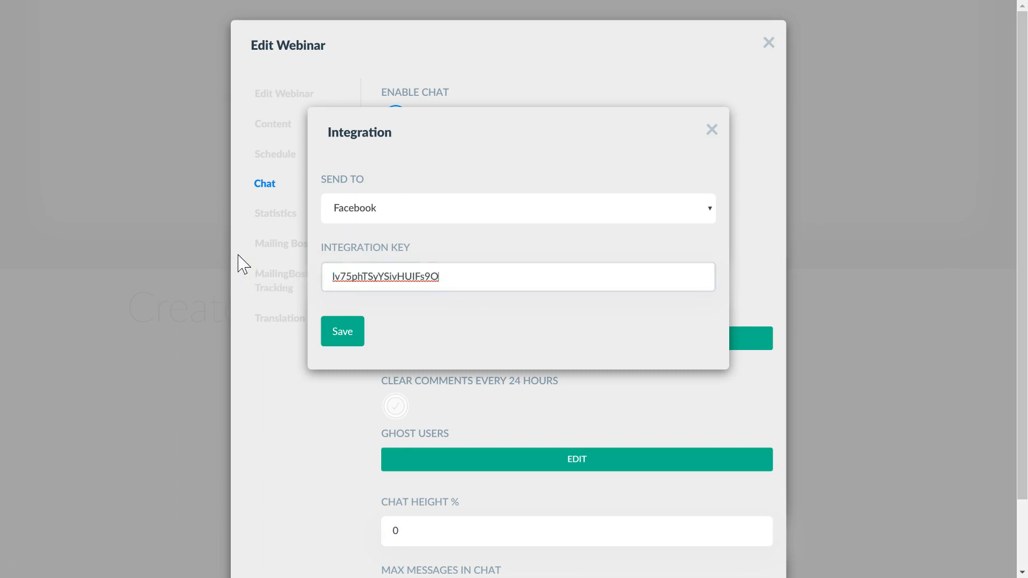
pyautogui.click(711, 129)
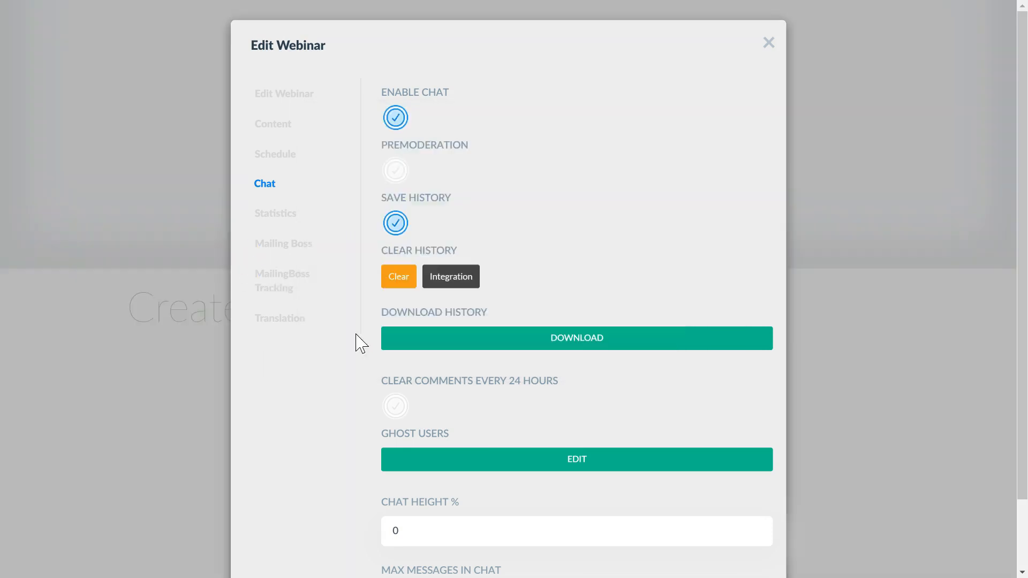
pyautogui.scroll(-3)
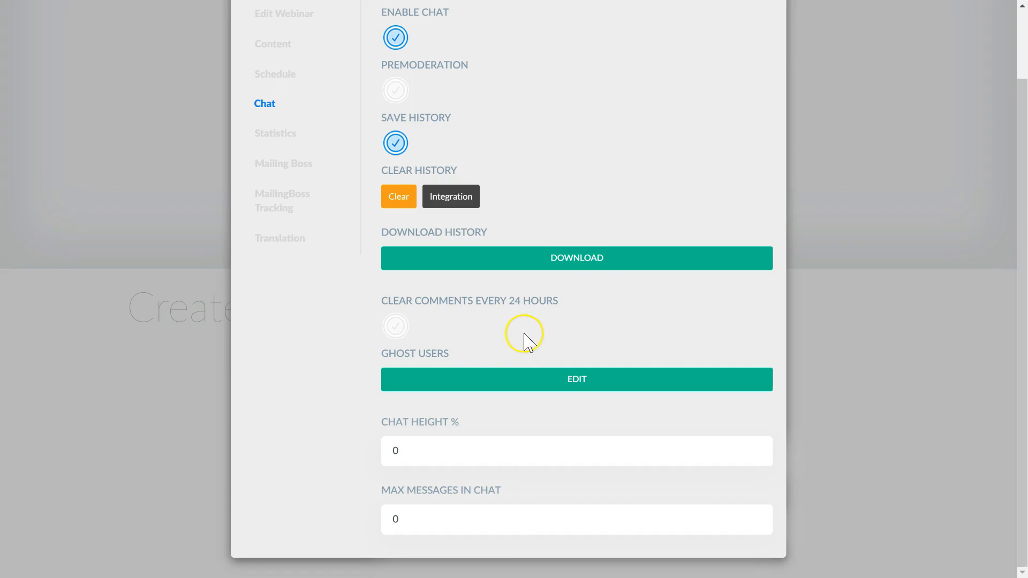
pyautogui.moveTo(522, 302)
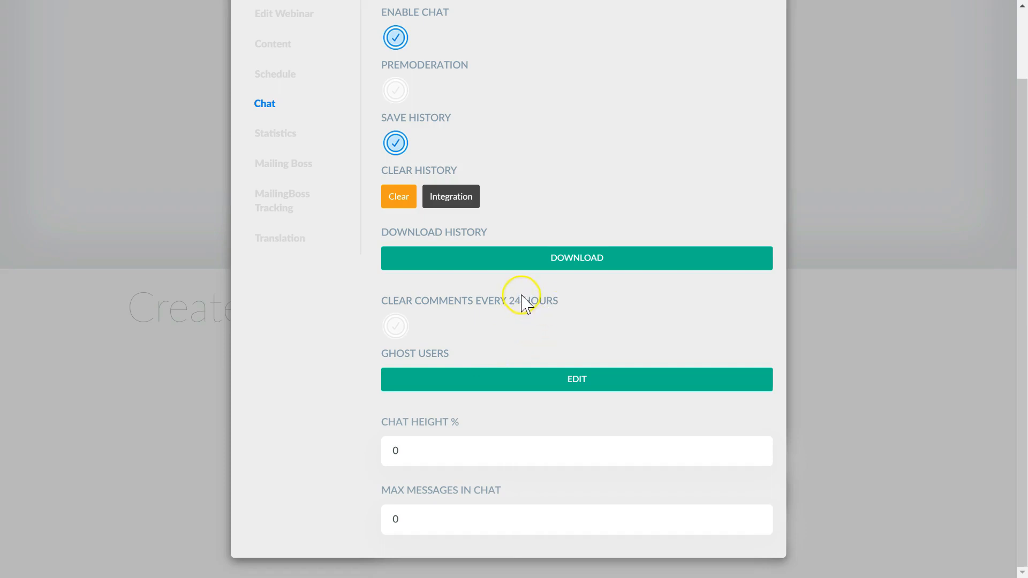
pyautogui.scroll(3)
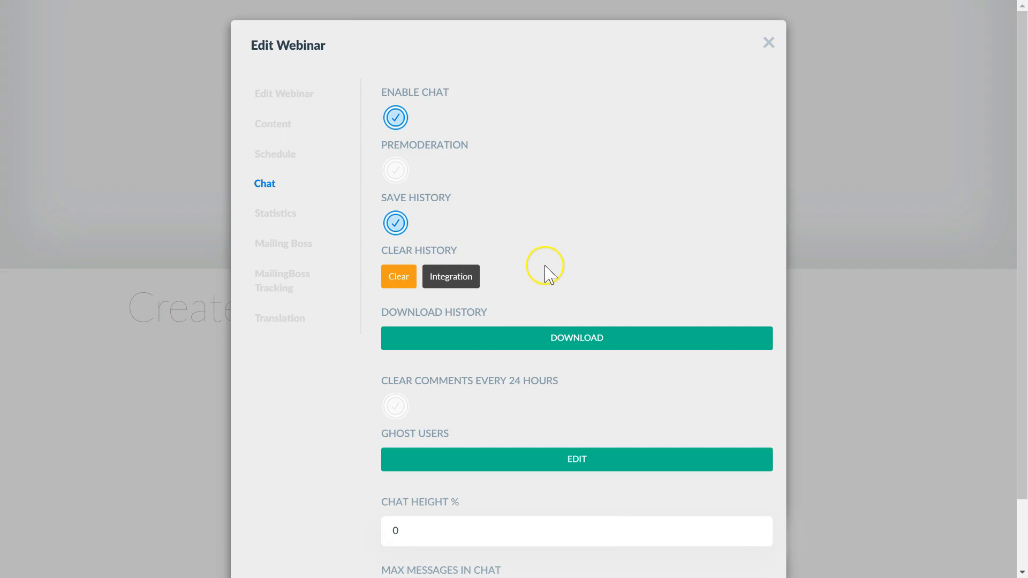
pyautogui.moveTo(547, 274)
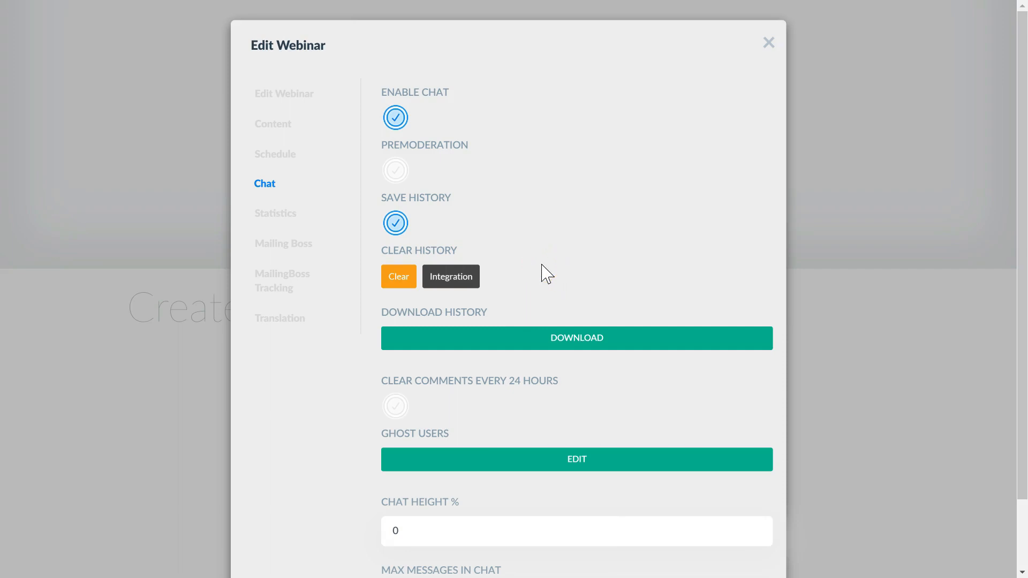